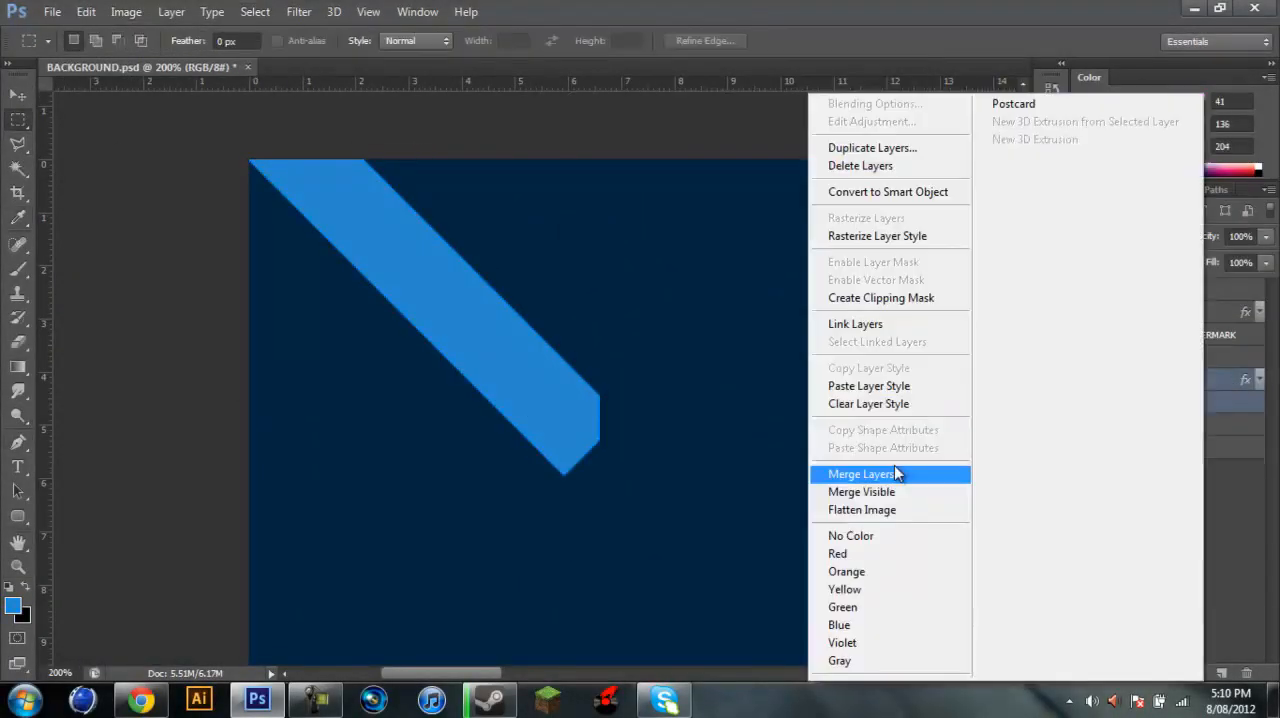
Merge the diagonal stripe layers and add a scaled Pattern Fill overlay on the blue background
left_click(860, 474)
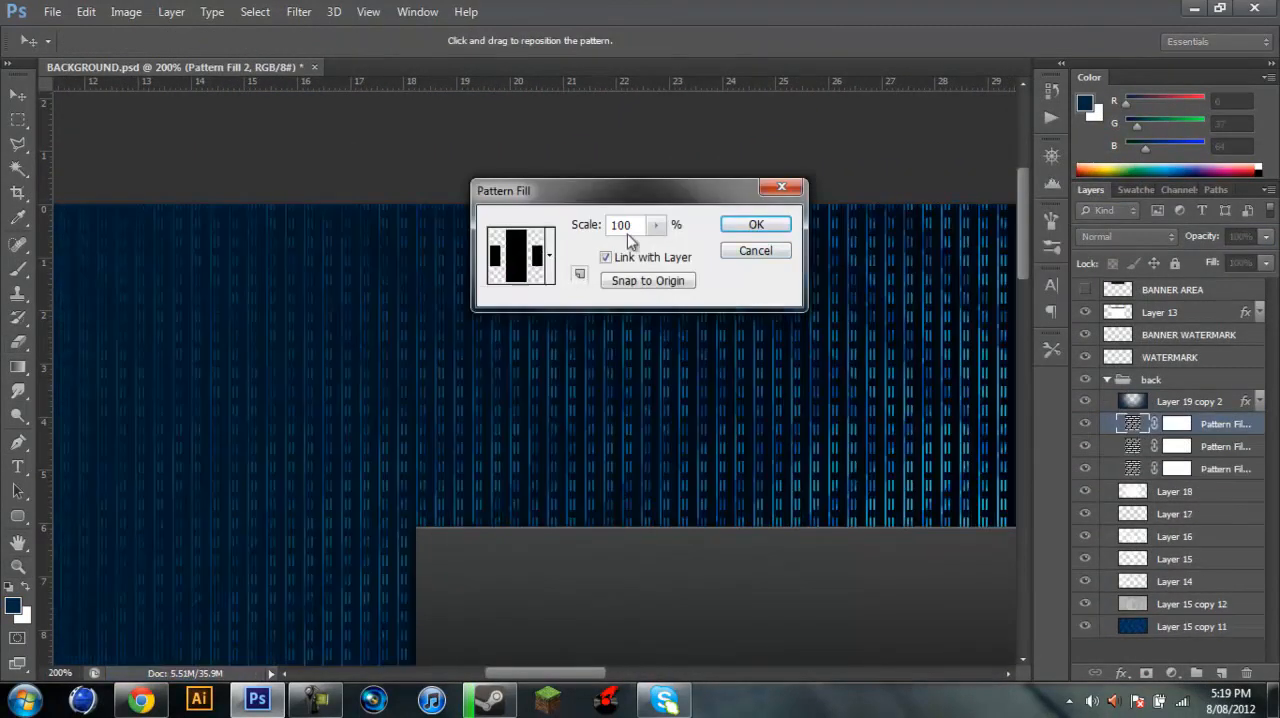
left_click(756, 222)
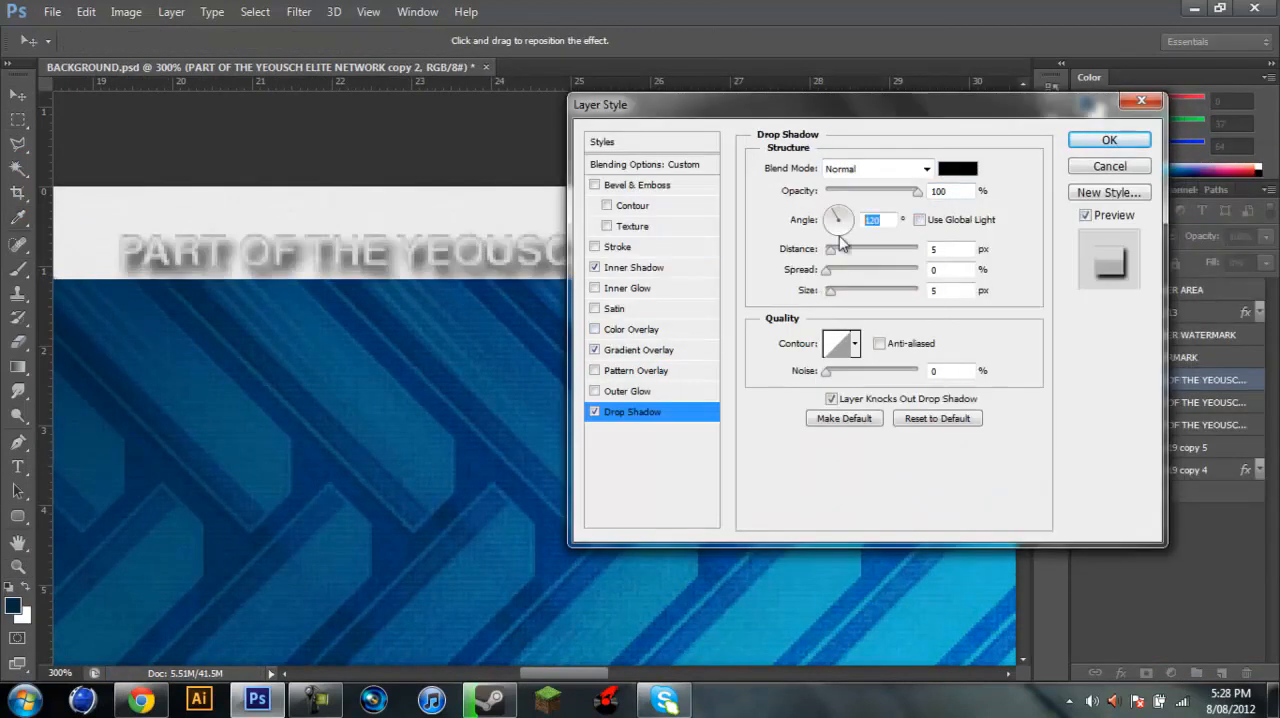
Give the tag text a drop shadow and colour overlay, then bring in the network logo with a gradient overlay
left_click(1108, 140)
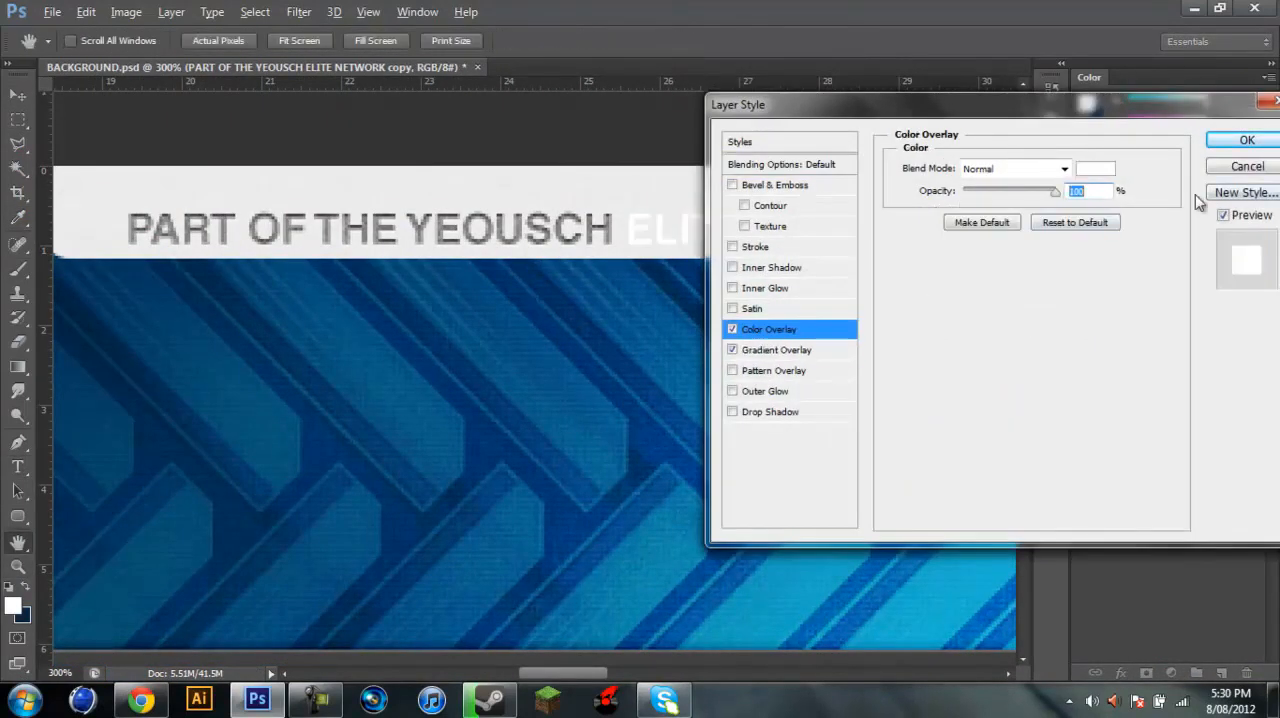
left_click(752, 308)
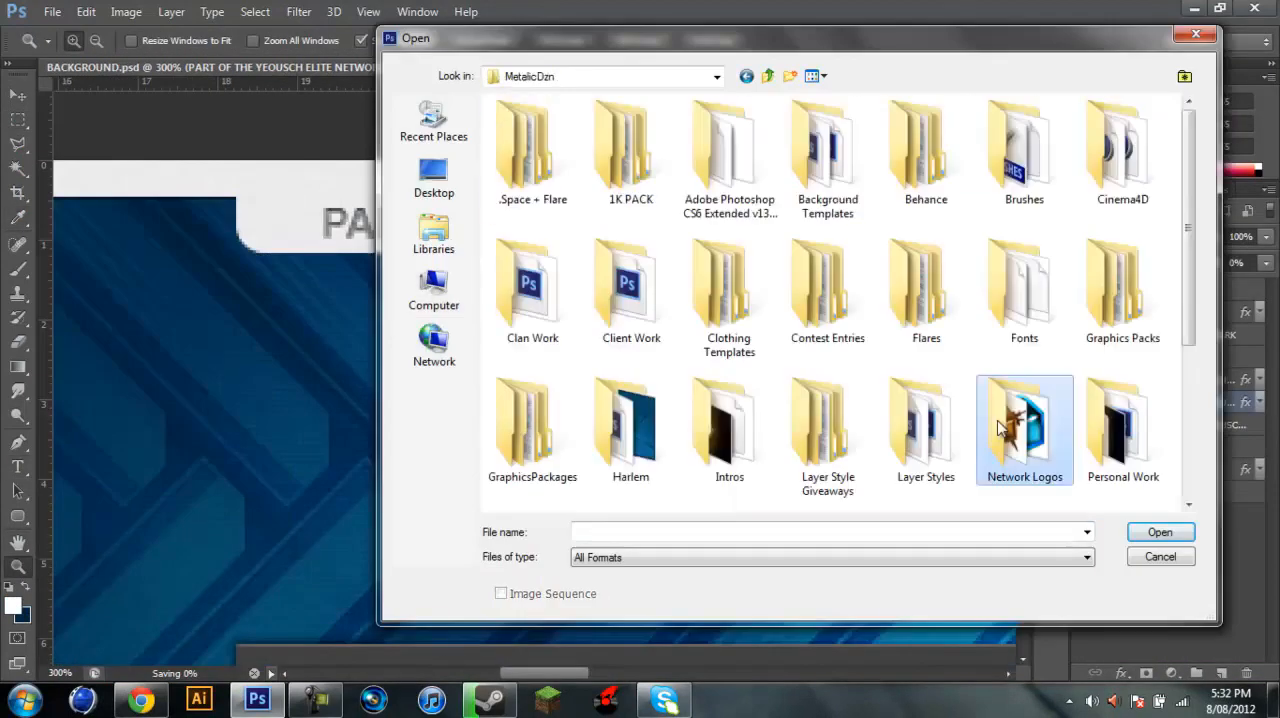
left_click(1160, 556)
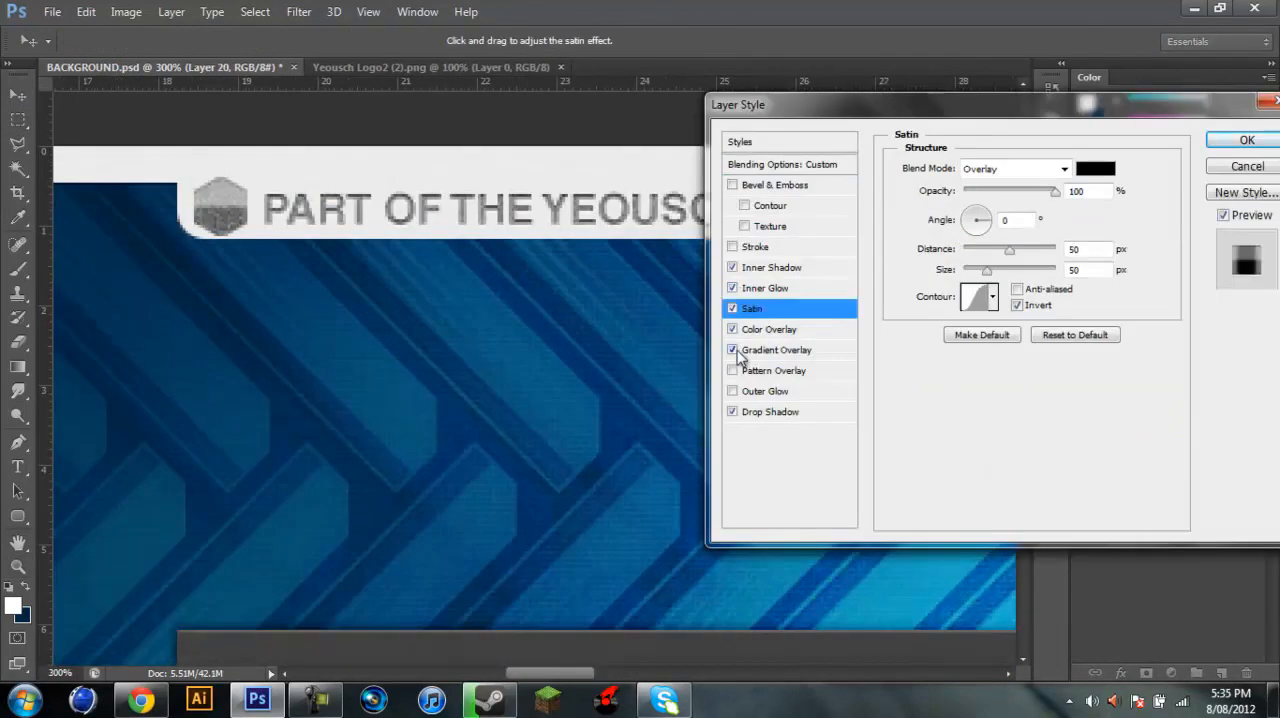
left_click(1248, 140)
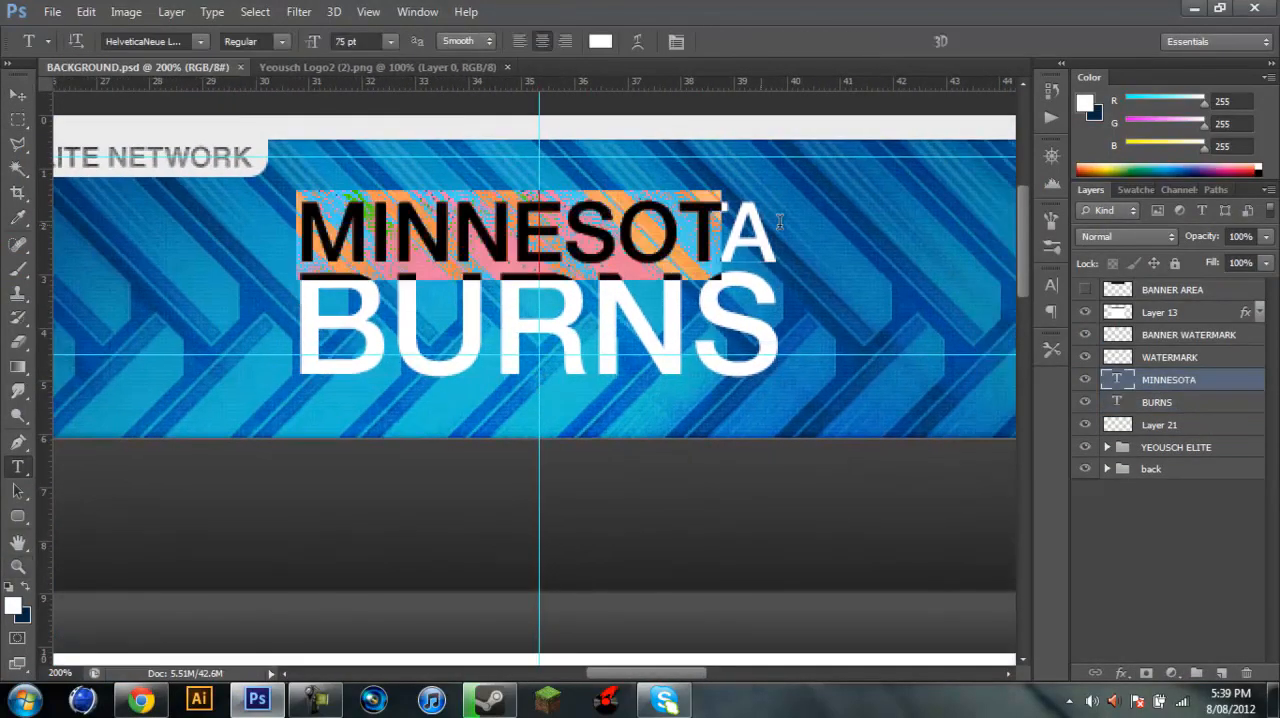
View the channel's YouTube Videos page in Chrome to compare the existing banner
left_click(140, 700)
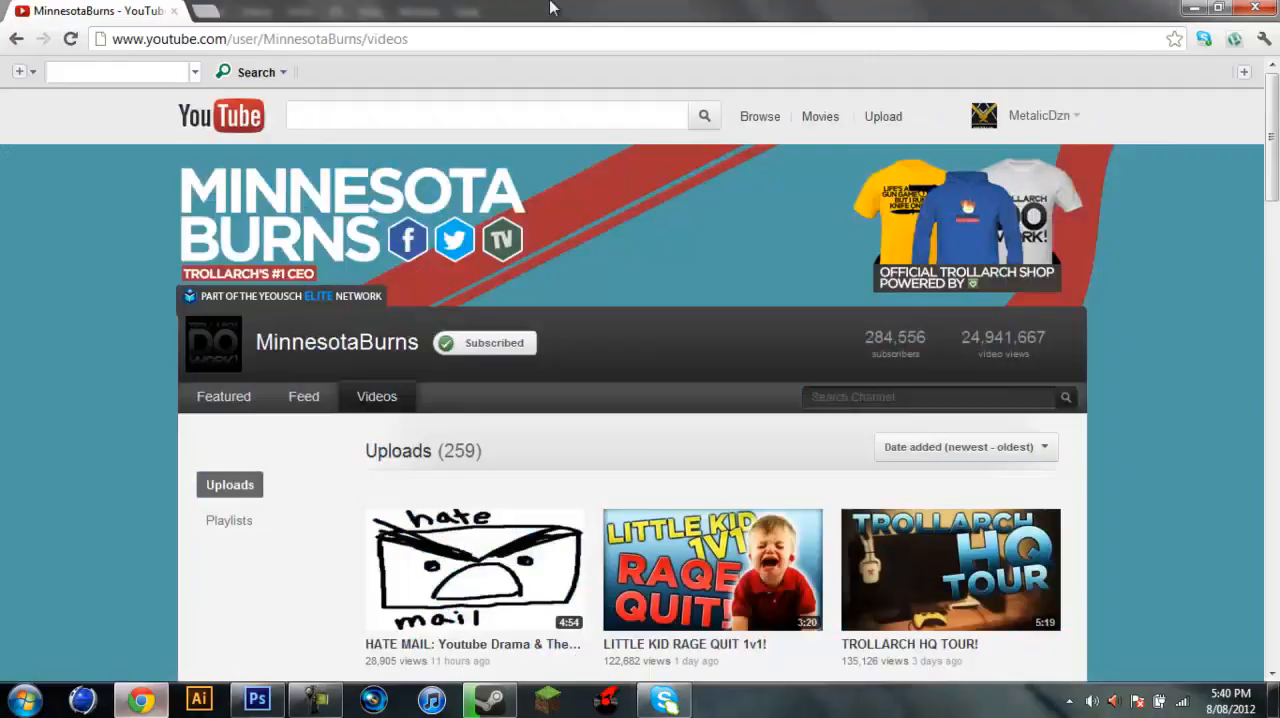
left_click(256, 700)
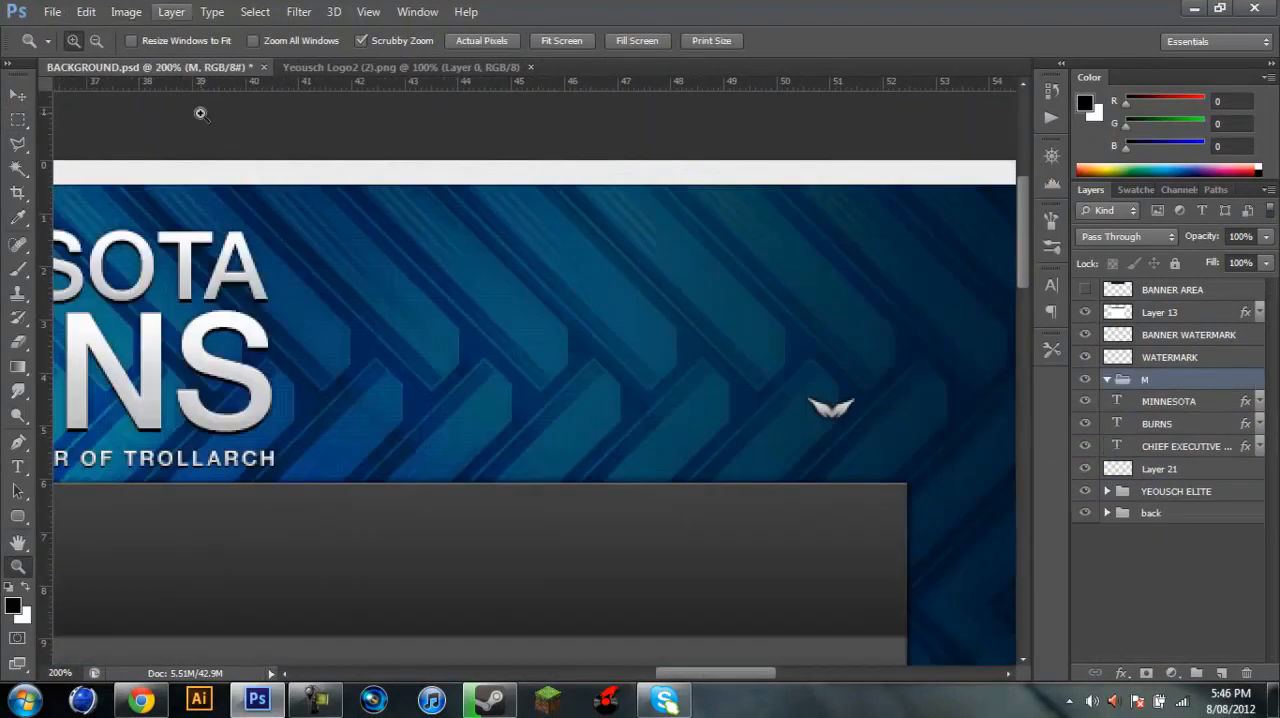
Add the tagline, draw the white subscribe bar, discard Facebook.png and trace the TV icon
left_click_drag(256, 378, 776, 378)
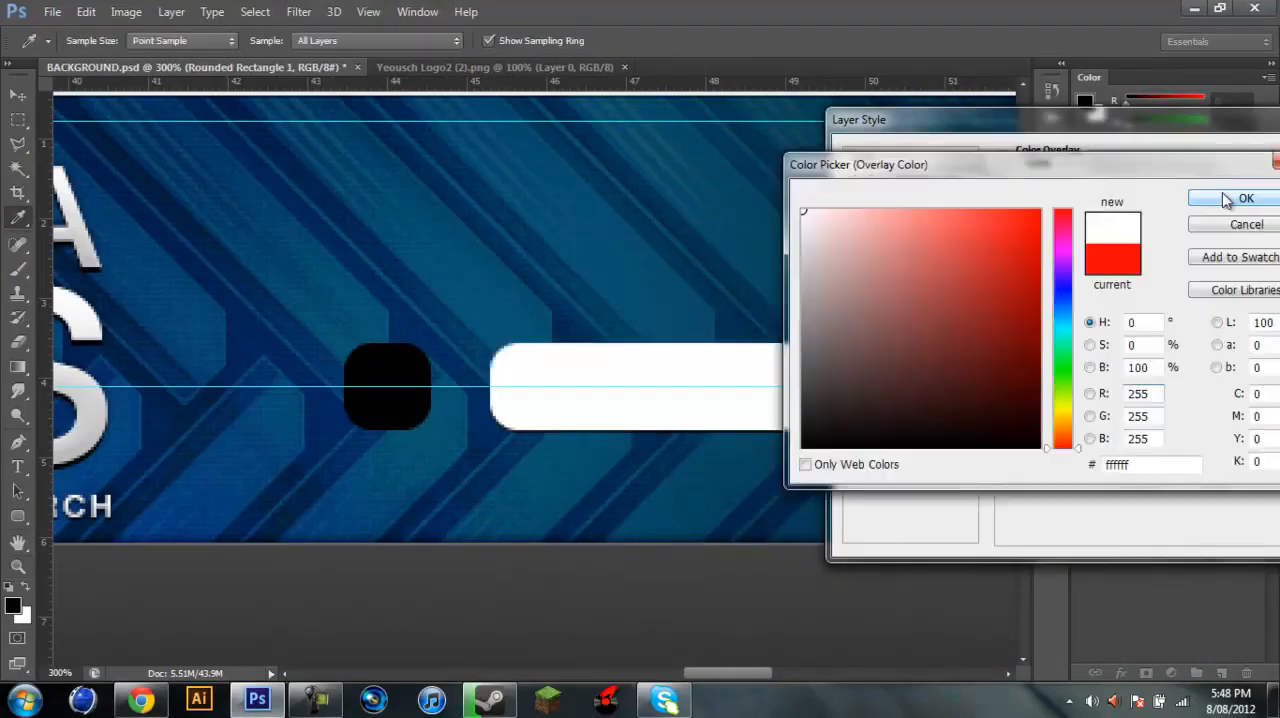
left_click(1246, 198)
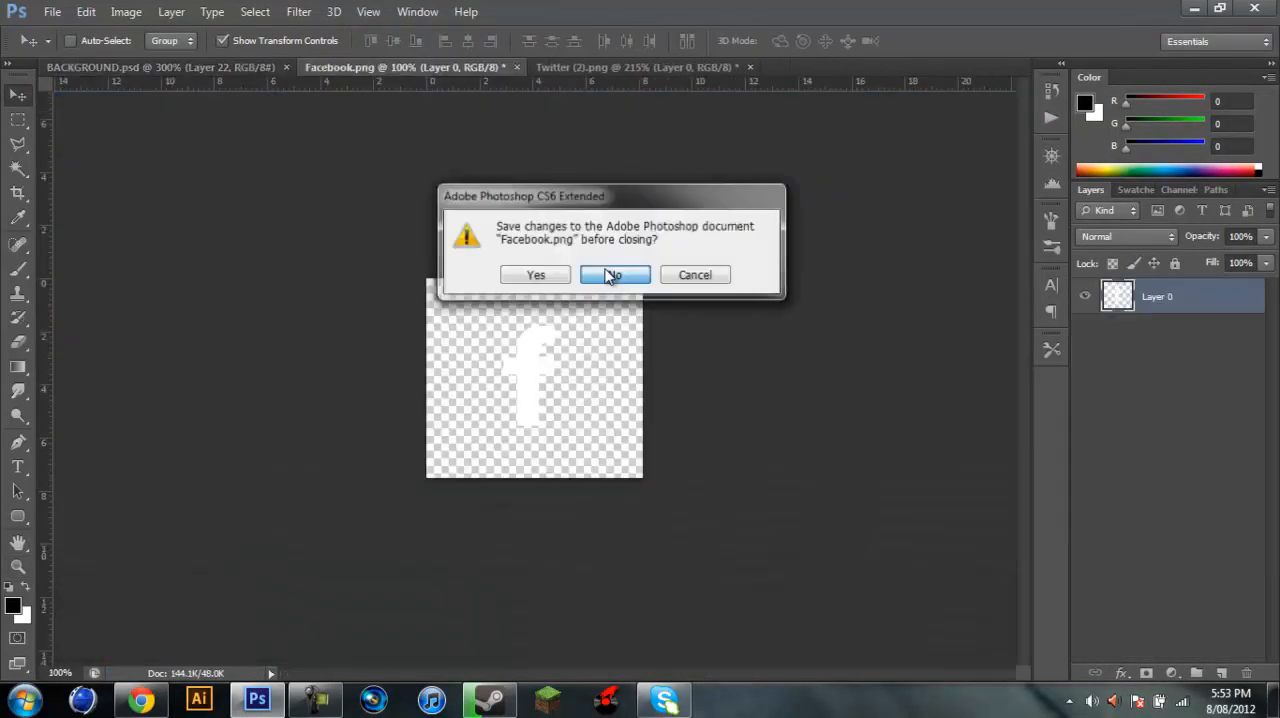
left_click(614, 276)
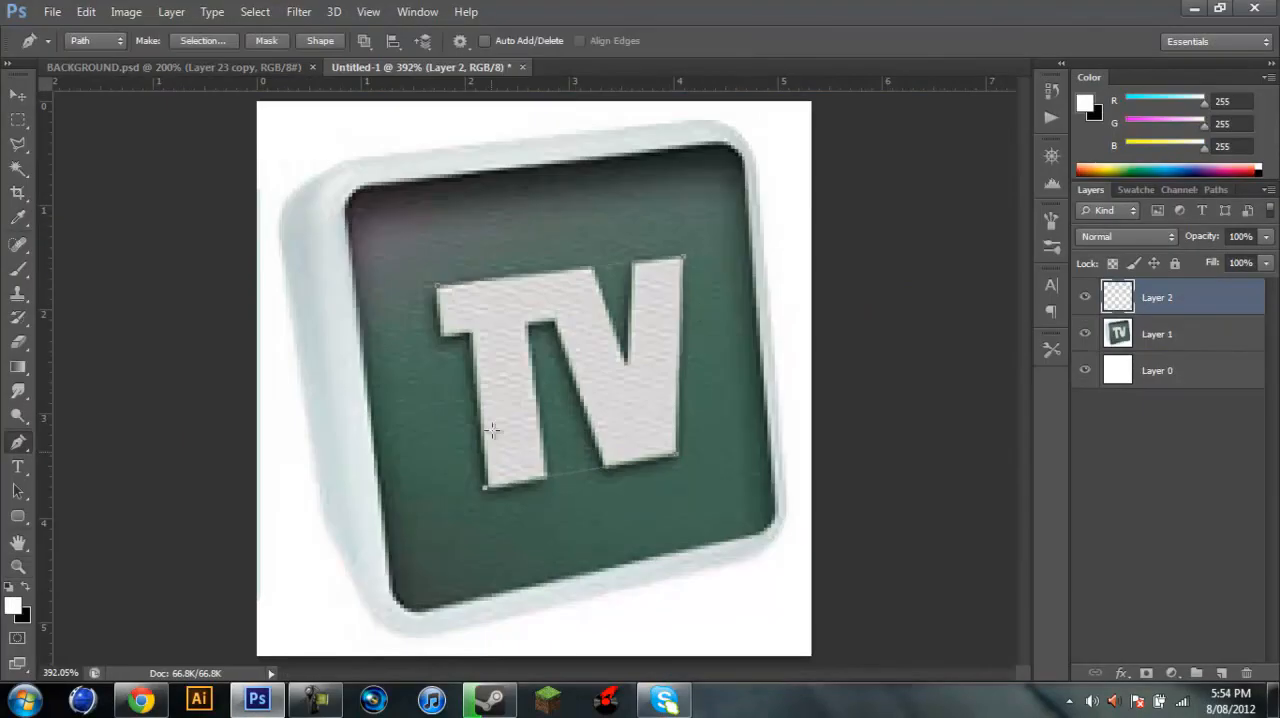
left_click(150, 68)
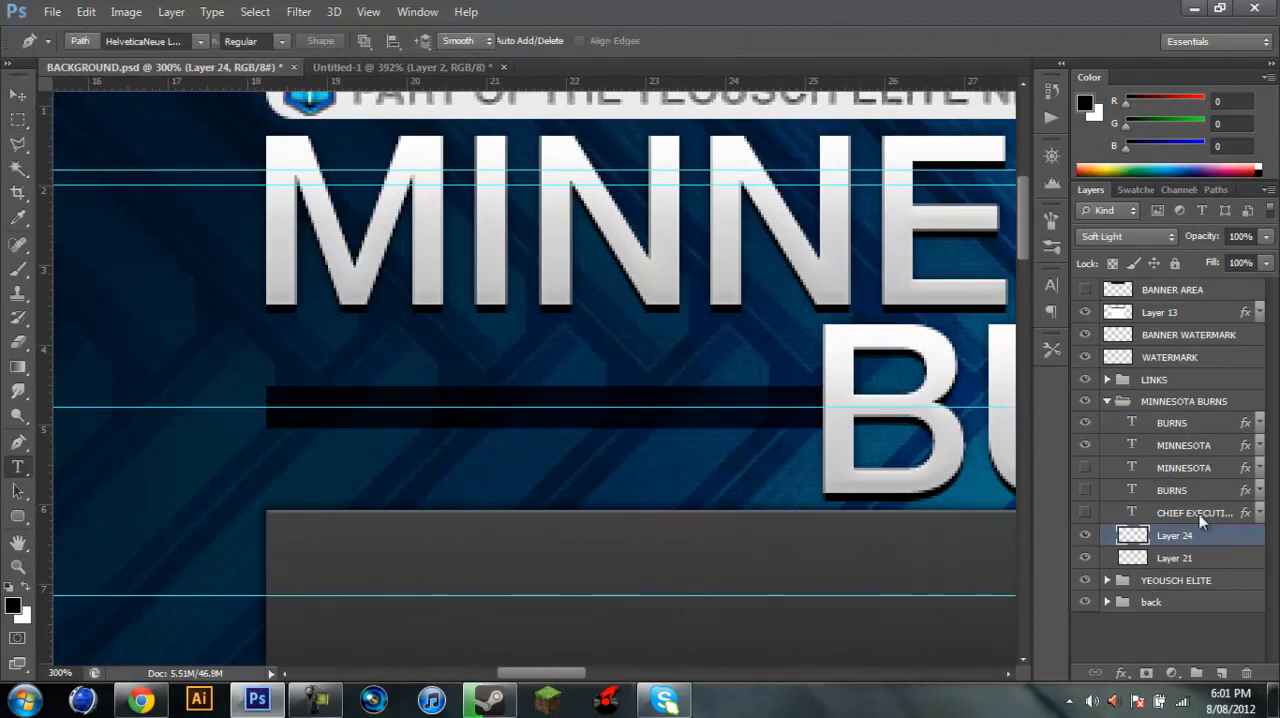
Create a new Photoshop document for the merch shop artwork
left_click(52, 12)
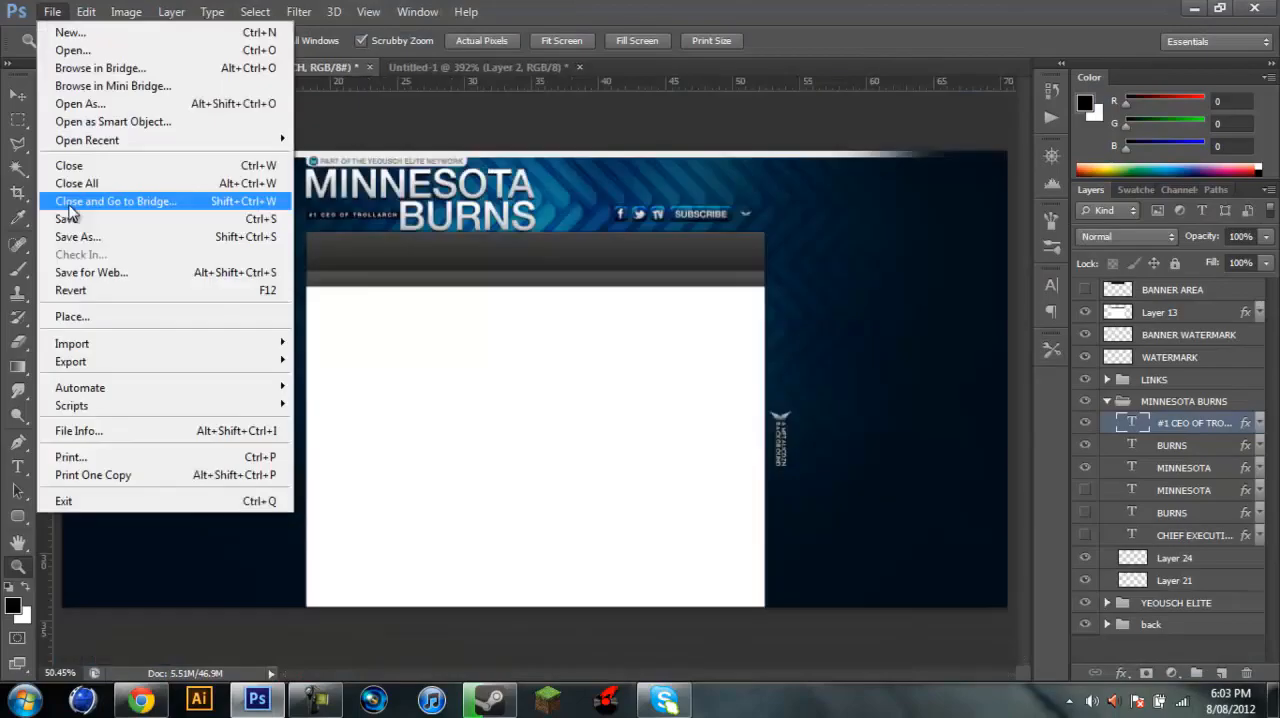
left_click(68, 218)
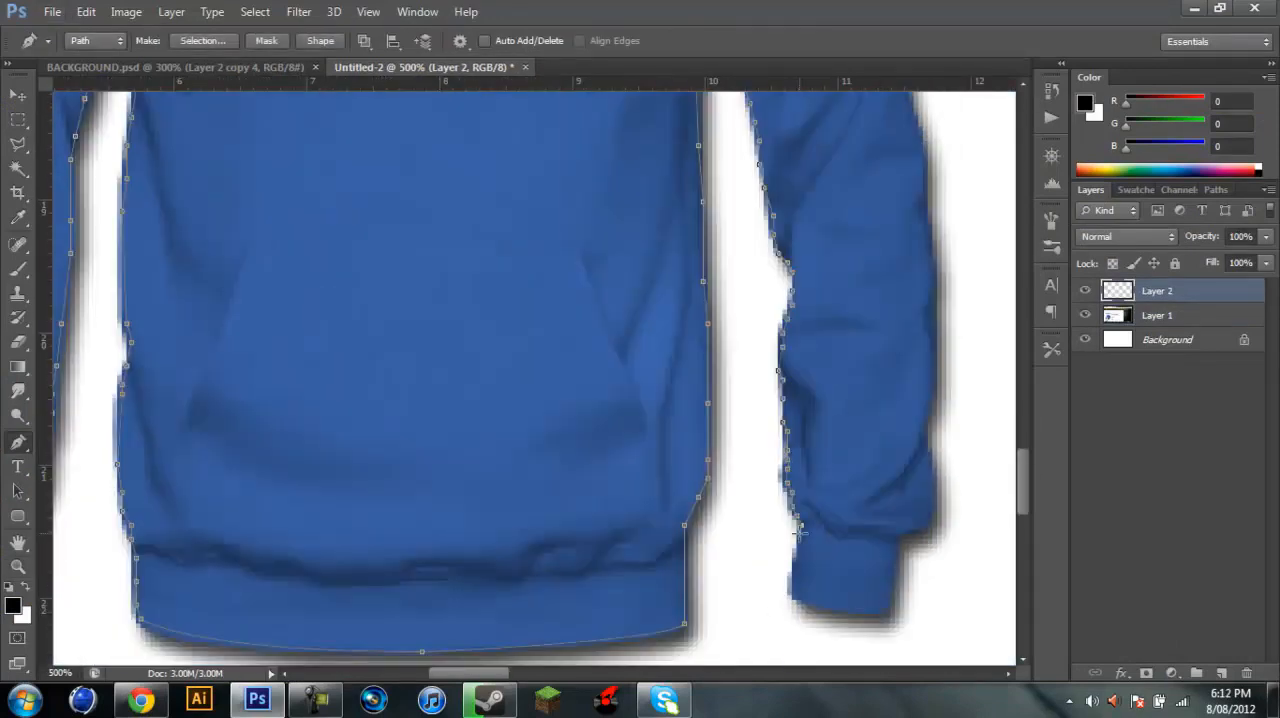
Cut out the hoodie with a pen-path selection and place the sponsor logo beside POWERED BY
left_click(204, 40)
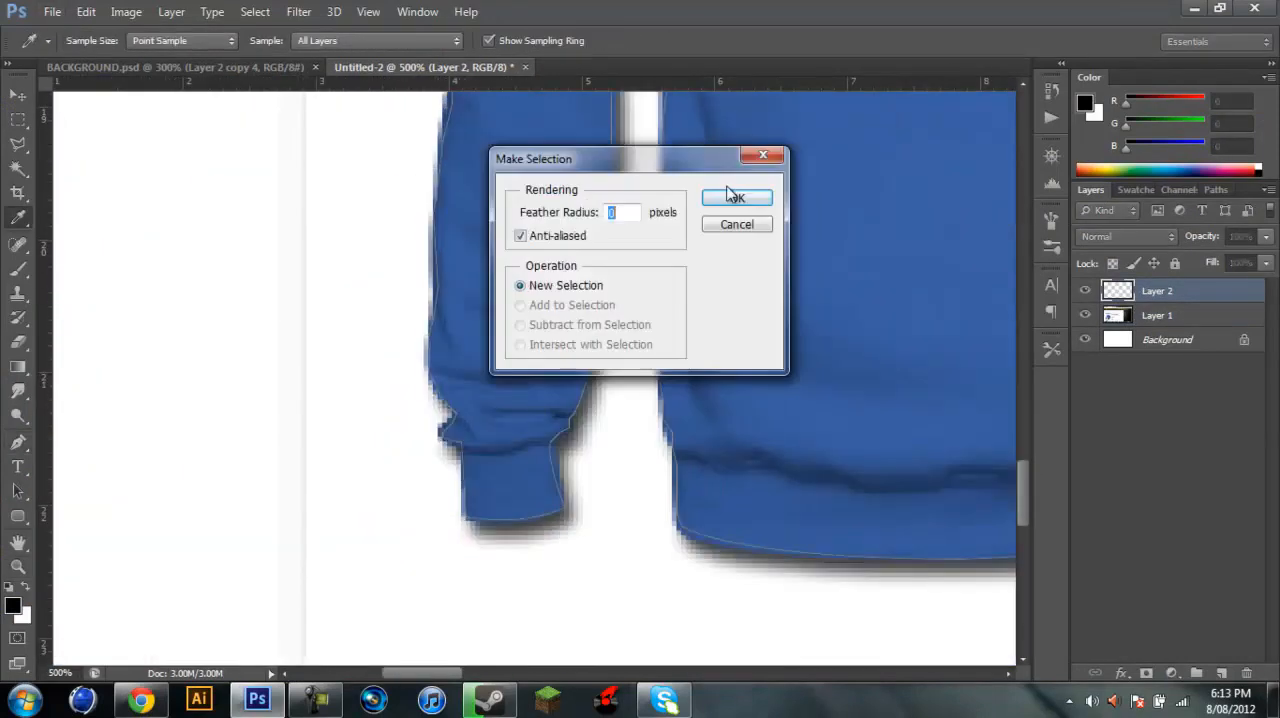
left_click(736, 198)
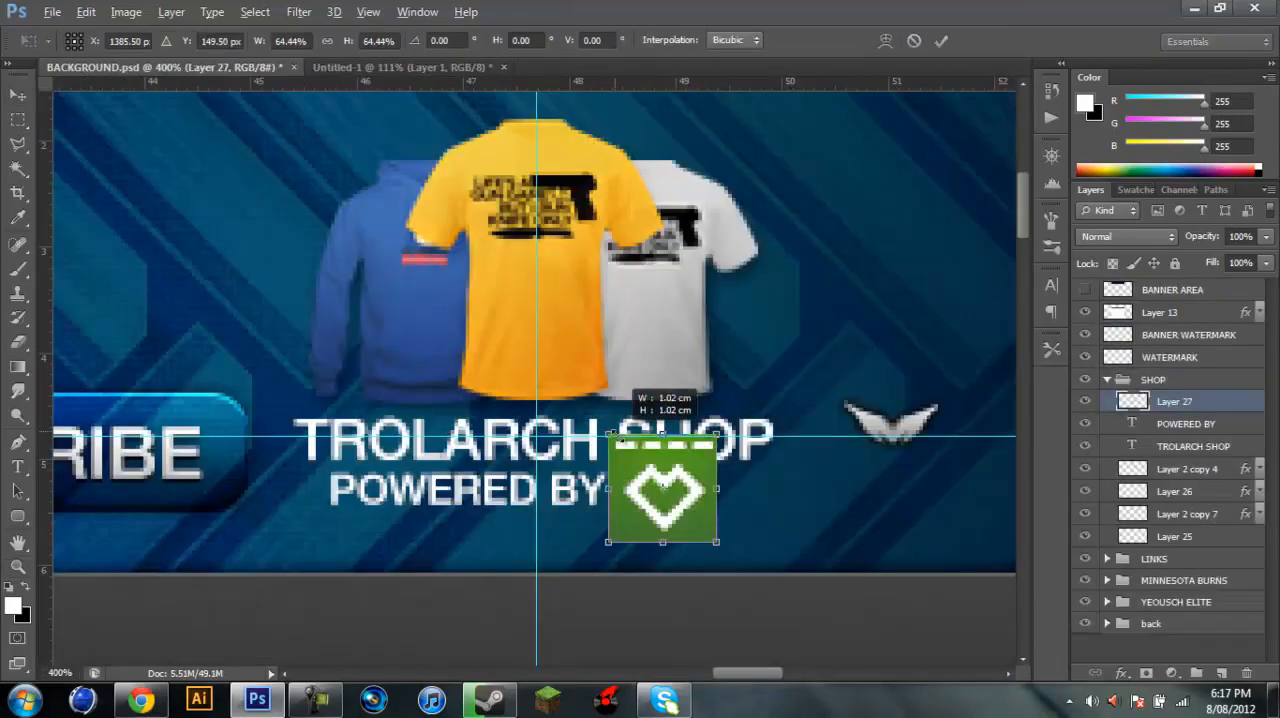
left_click(52, 12)
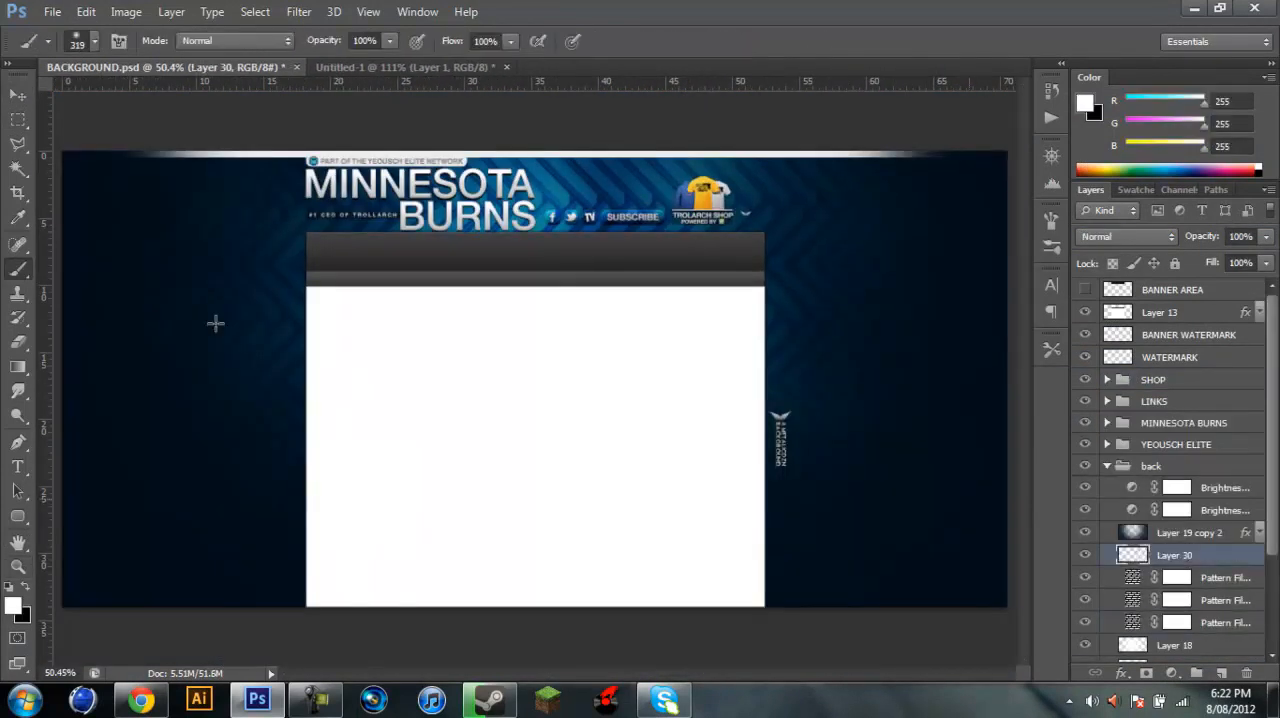
Paint a Soft Light lighting layer over the background and fade the tag layers' opacity
left_click(18, 566)
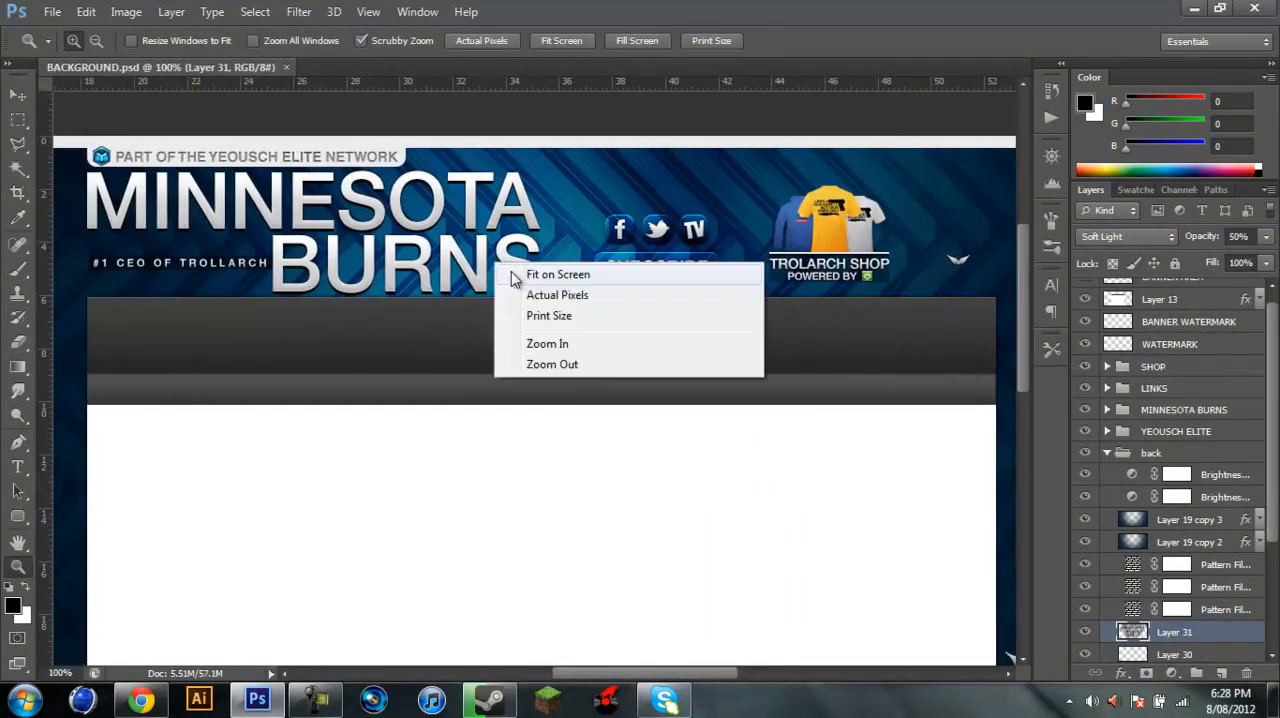
left_click(548, 344)
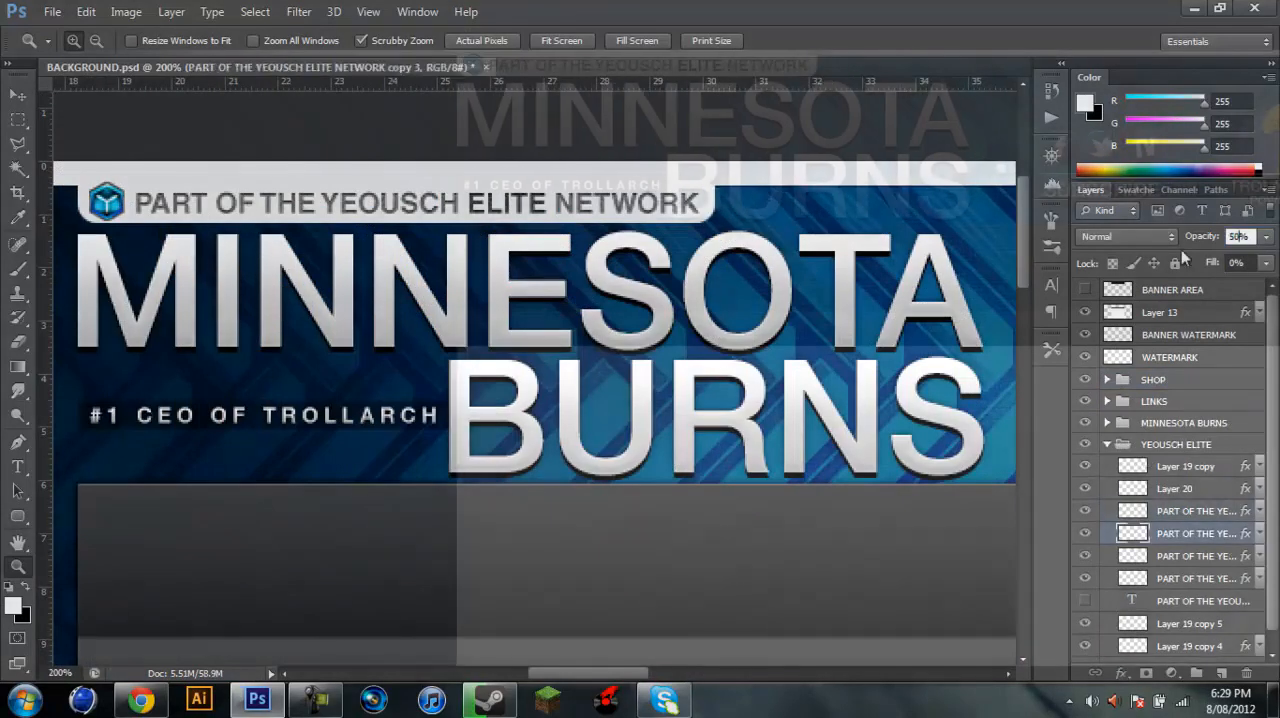